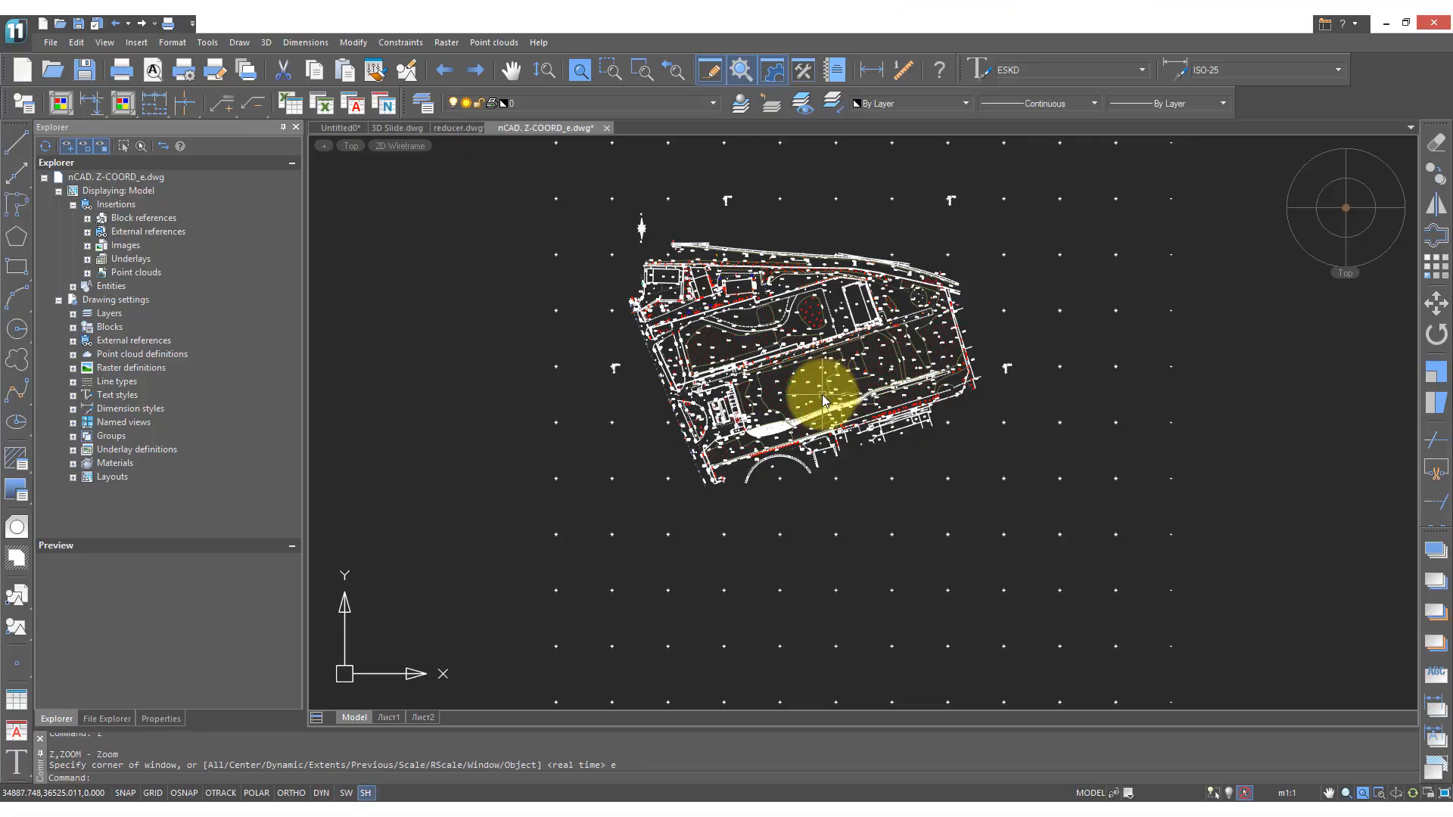
mouse_move(792, 395)
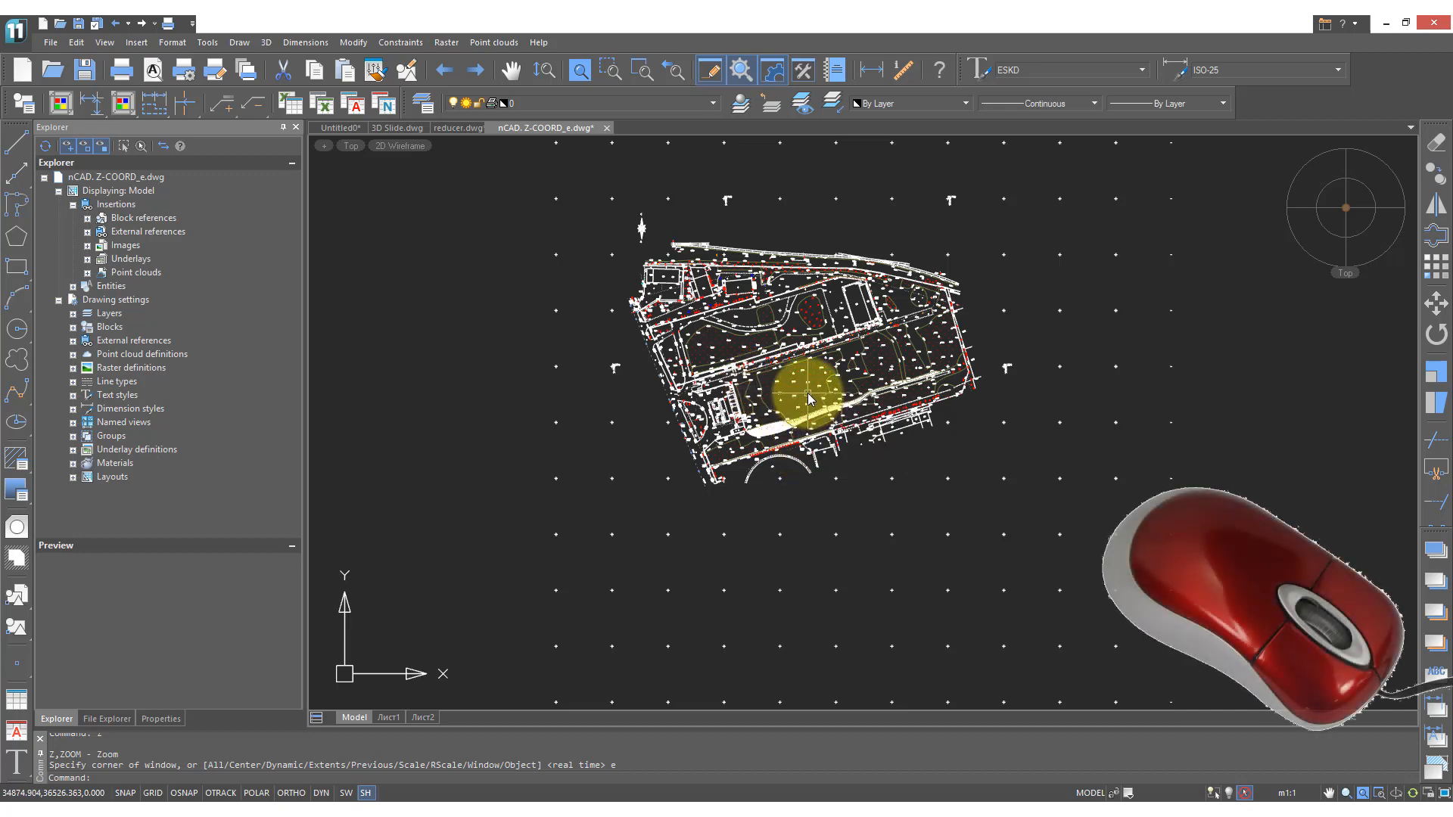
mouse_move(808, 387)
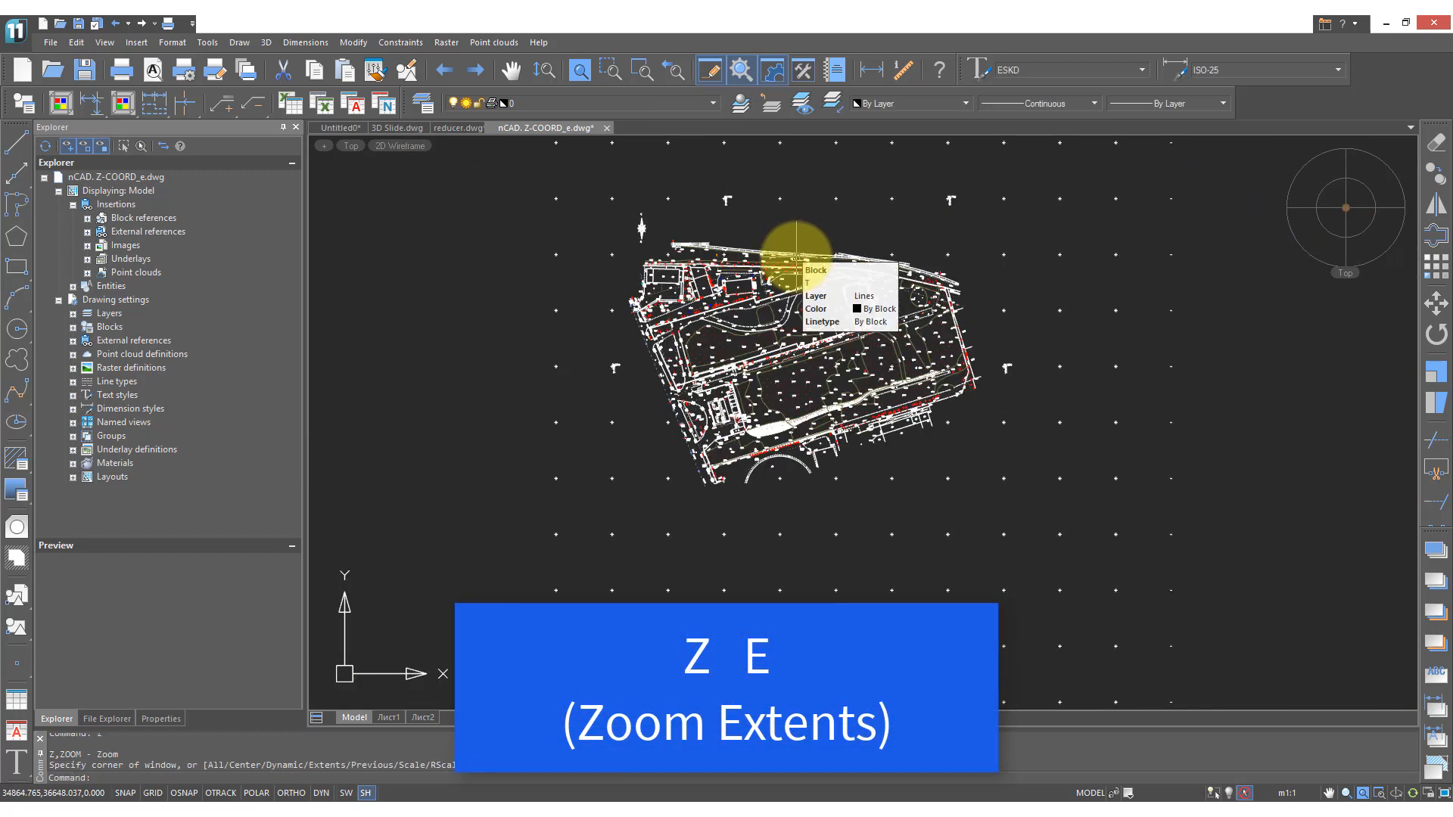
- Run Zoom Extents so the whole site plan fills the drawing area
key("enter")
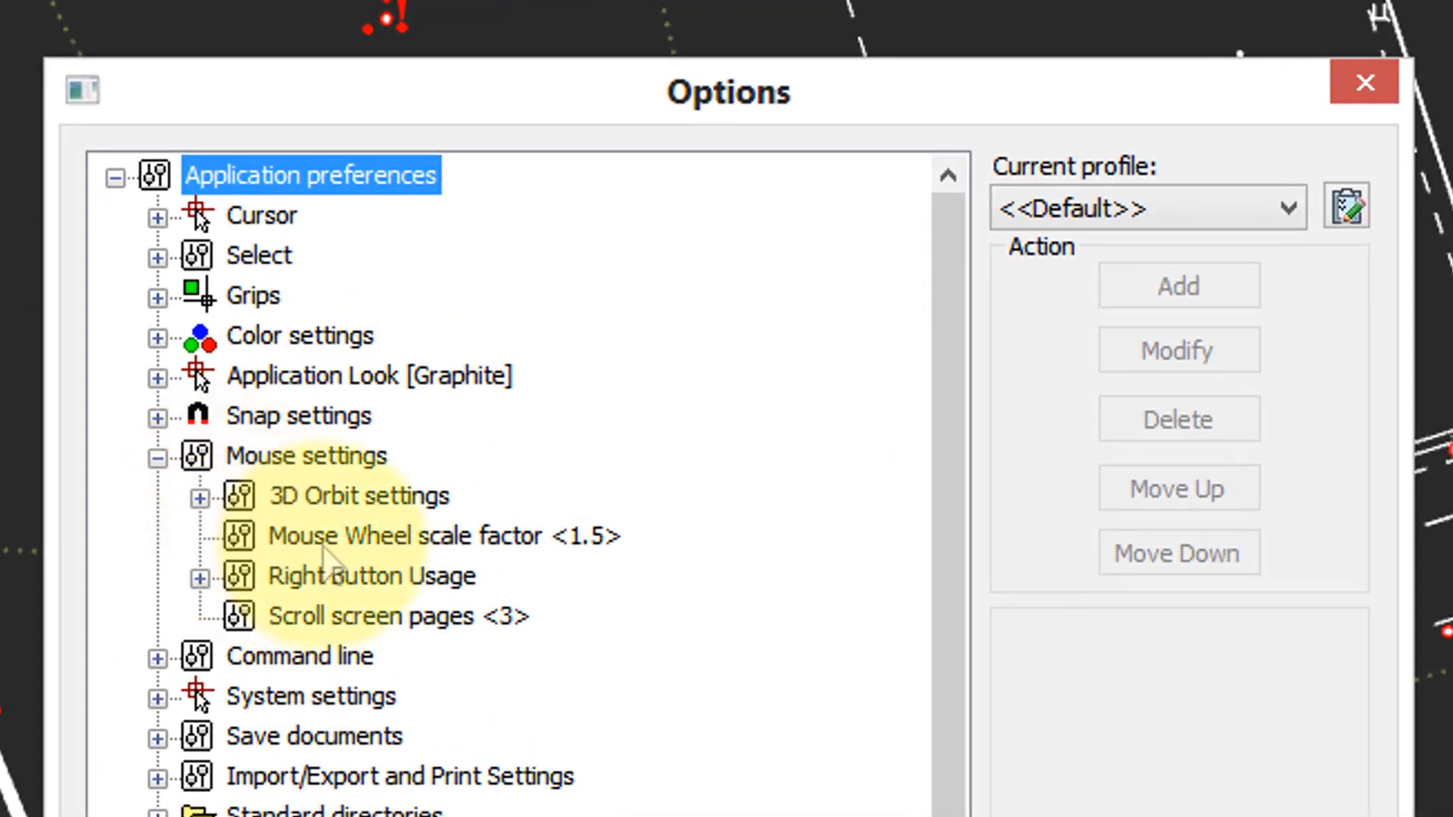
- Edit the Mouse Wheel scale factor, entering .1, and confirm the Options dialog
left_click(402, 536)
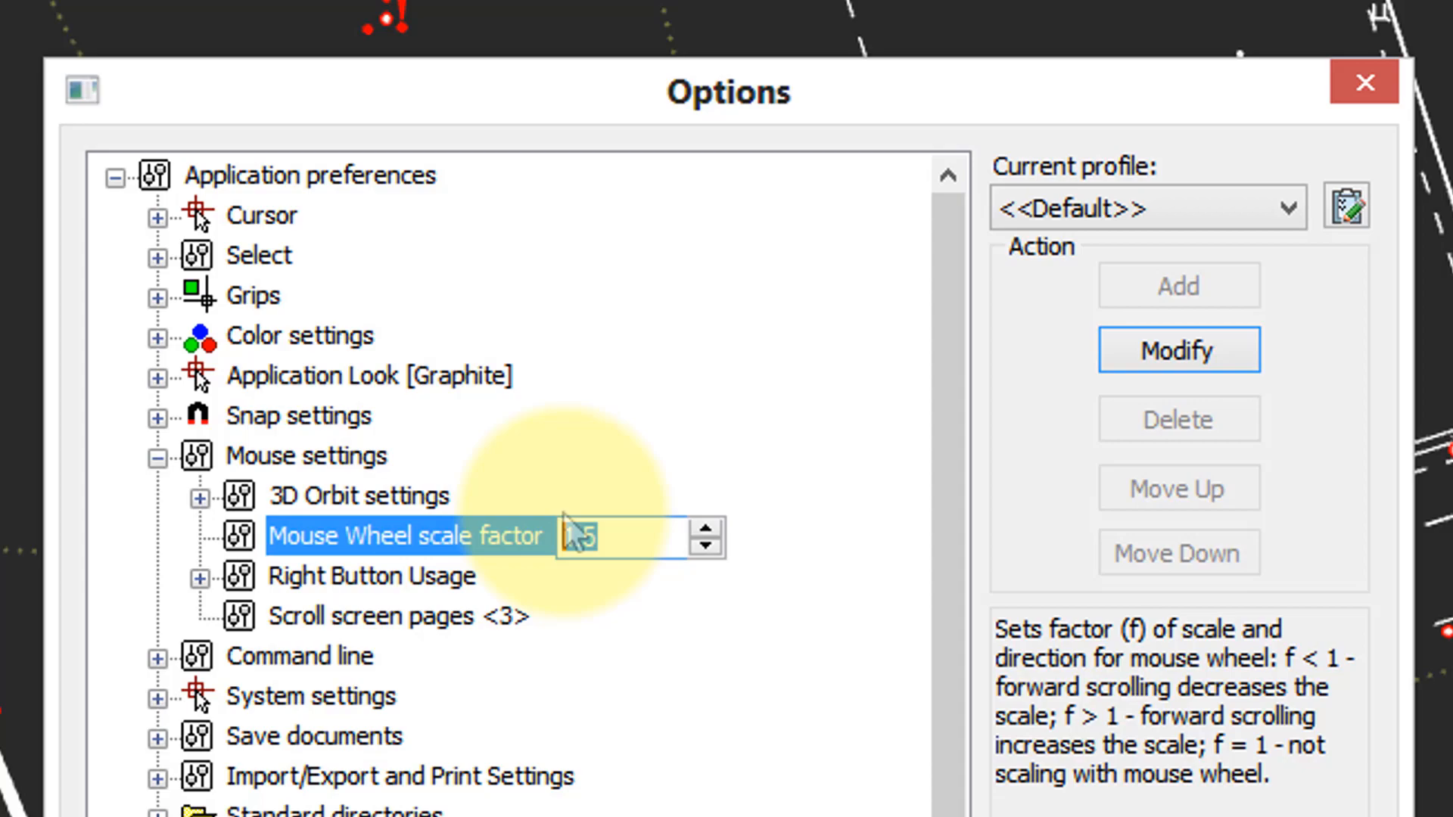
type(".1")
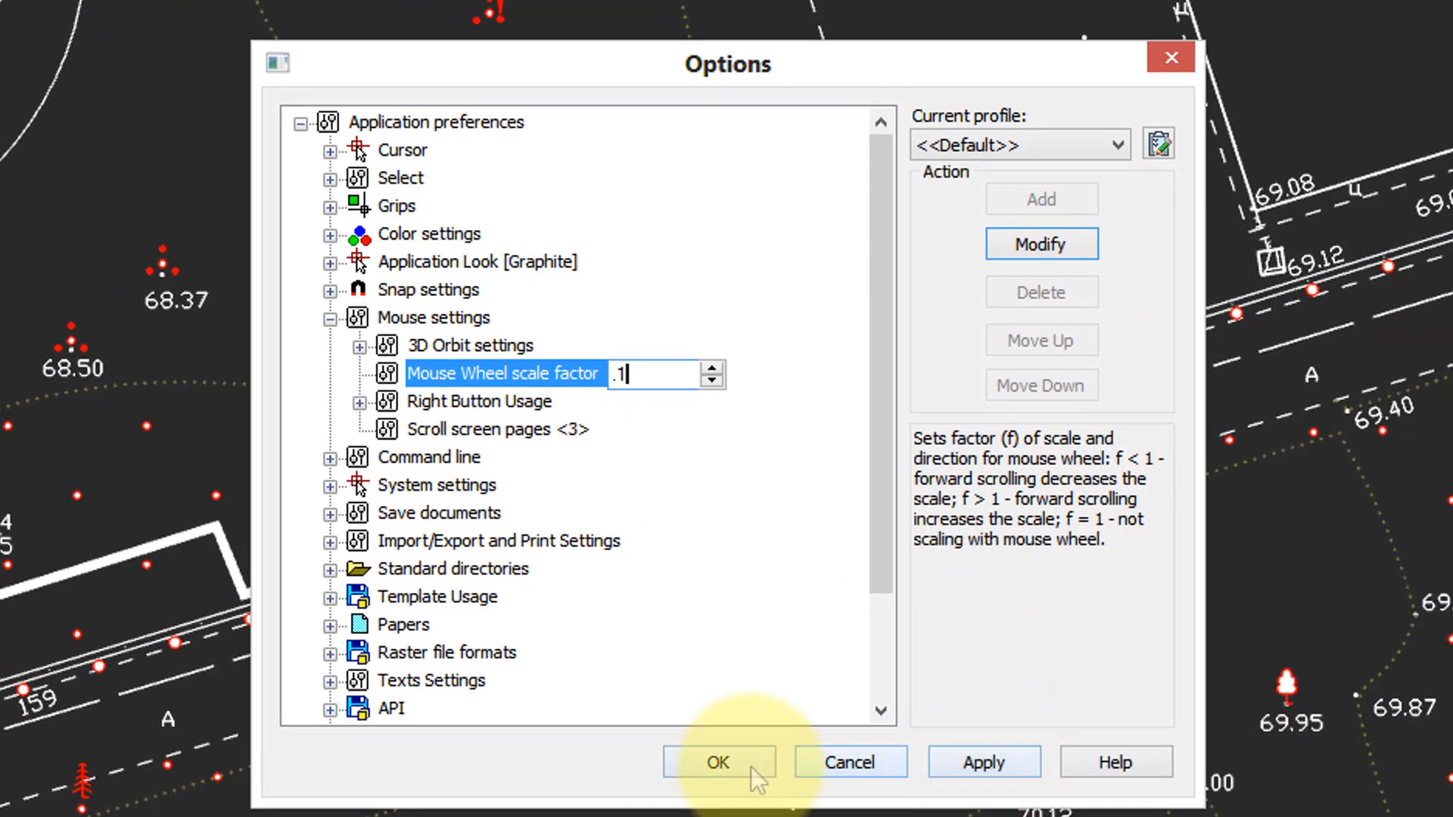
left_click(721, 761)
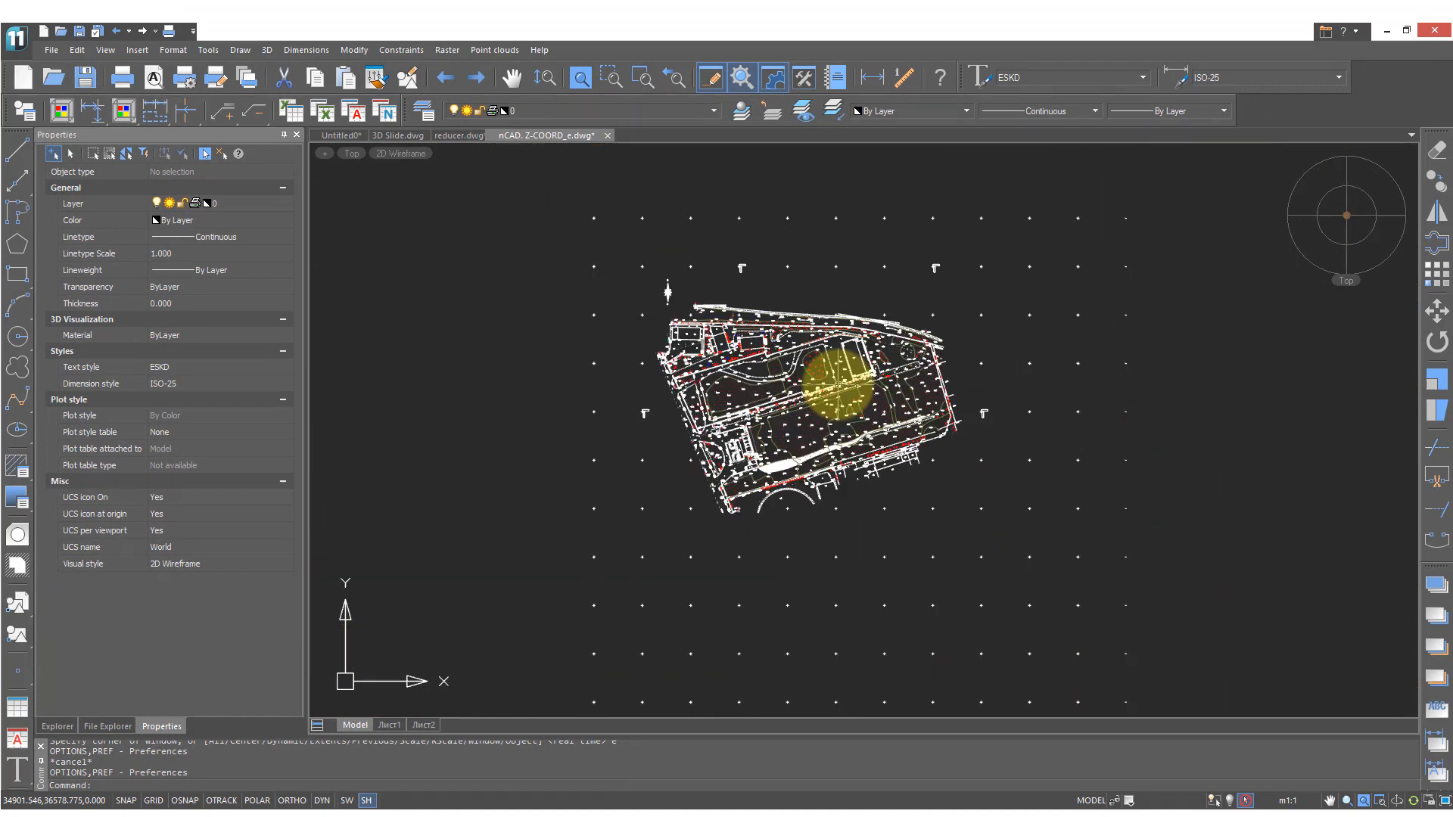
mouse_move(717, 407)
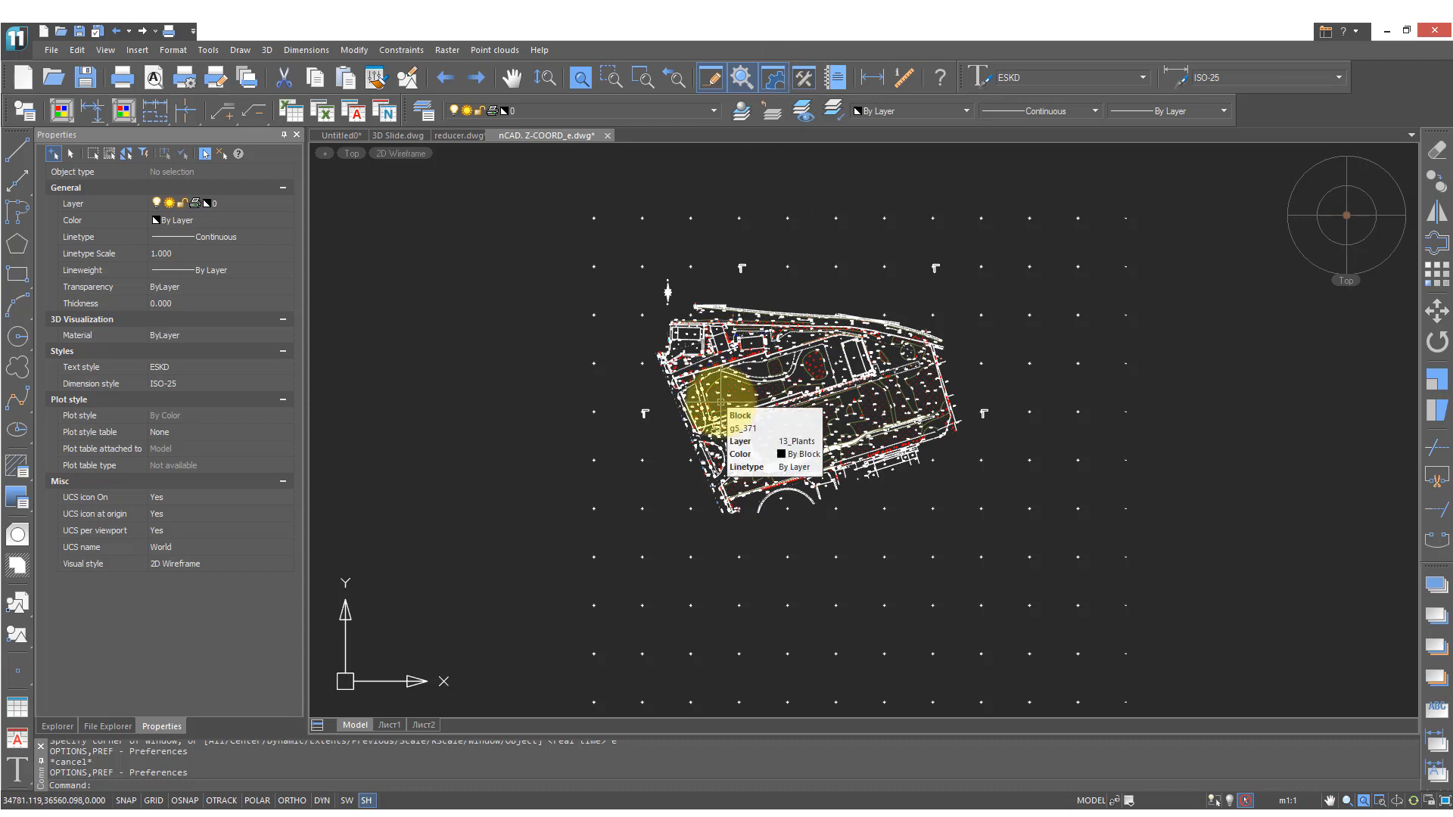
right_click(725, 380)
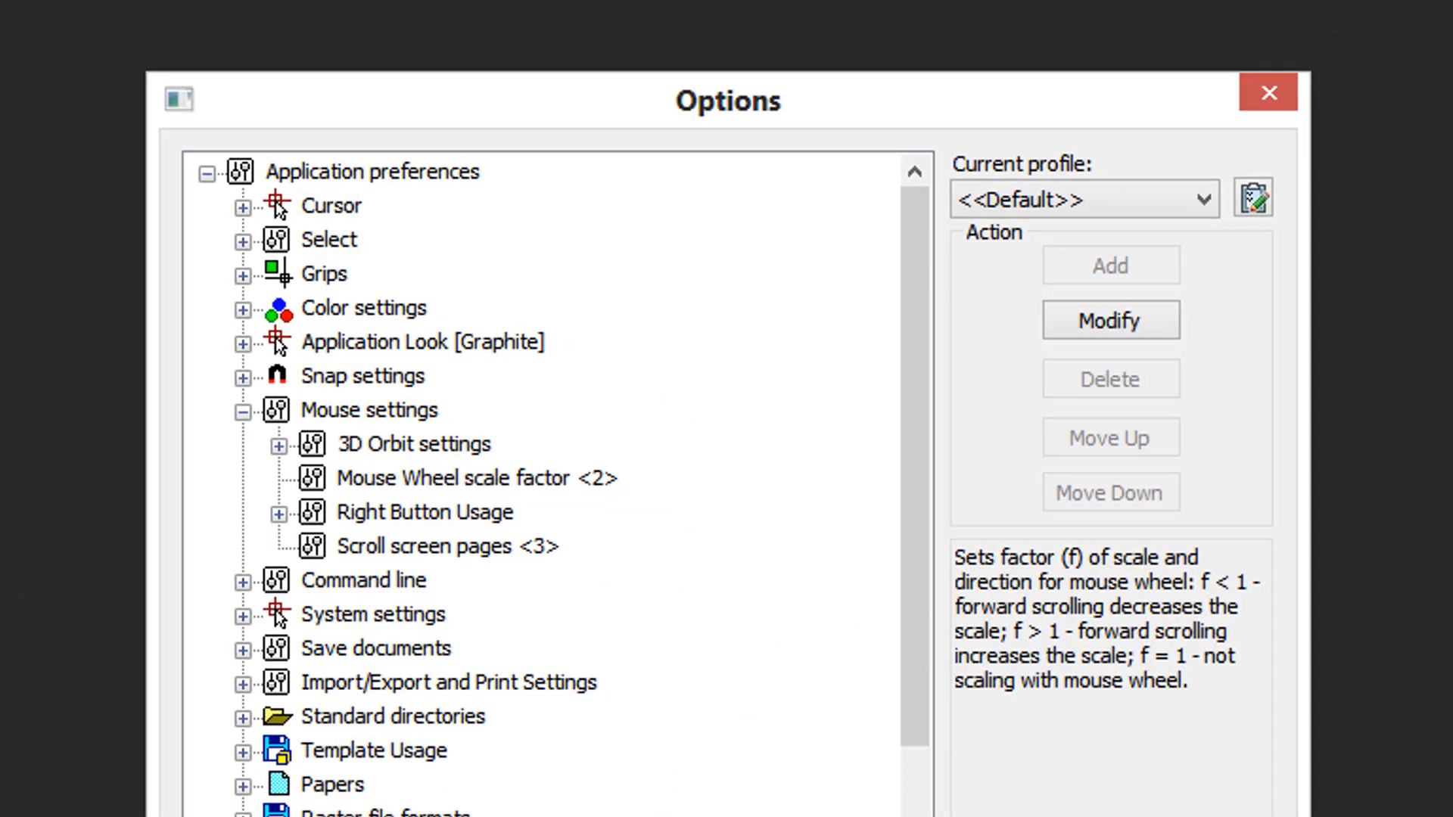
- Confirm the Options dialog with the Mouse Wheel scale factor at 2
left_click(1267, 91)
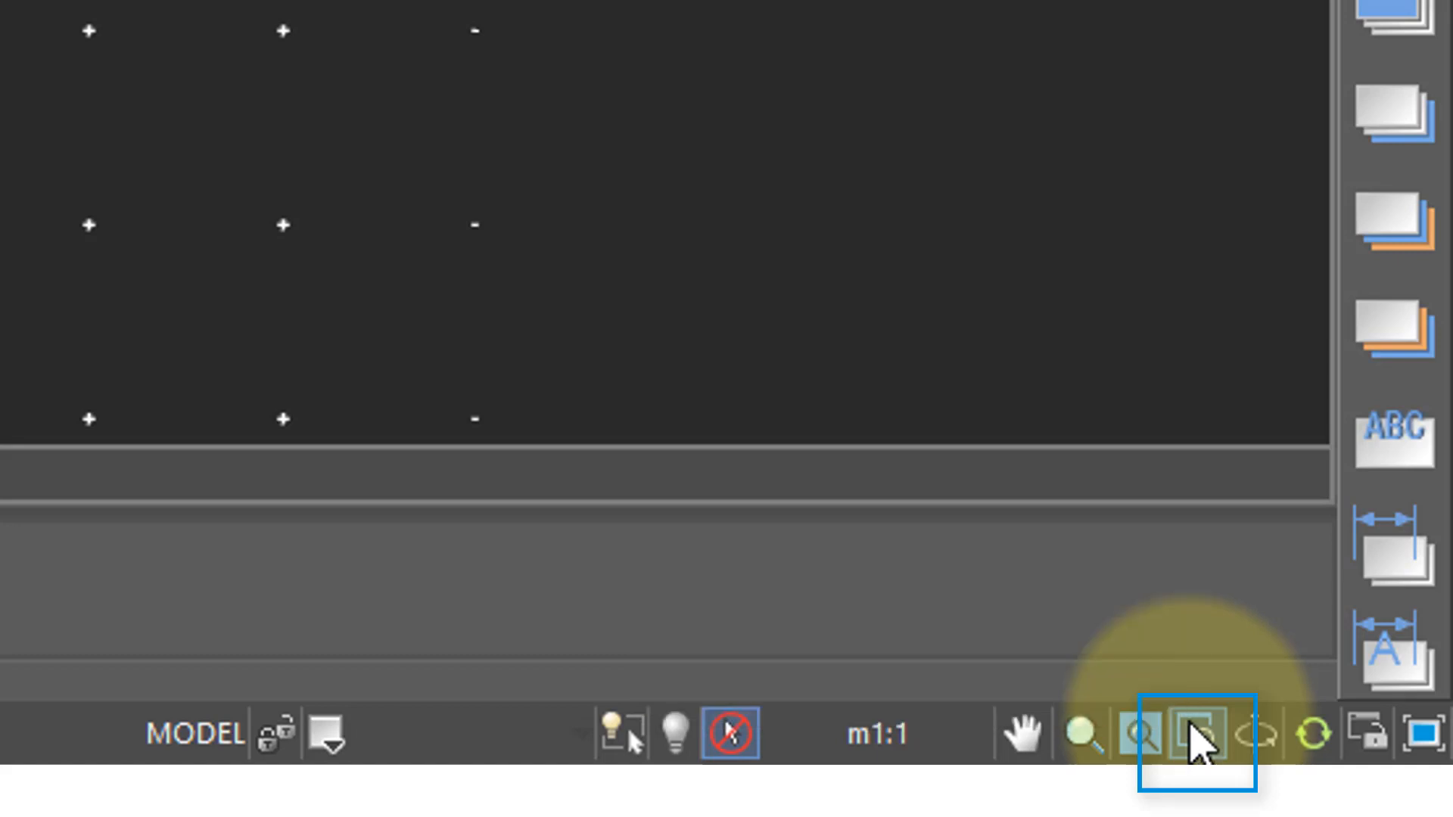
- Start Zoom Window from the status bar to magnify a rectangular area of the plan
left_click(1190, 732)
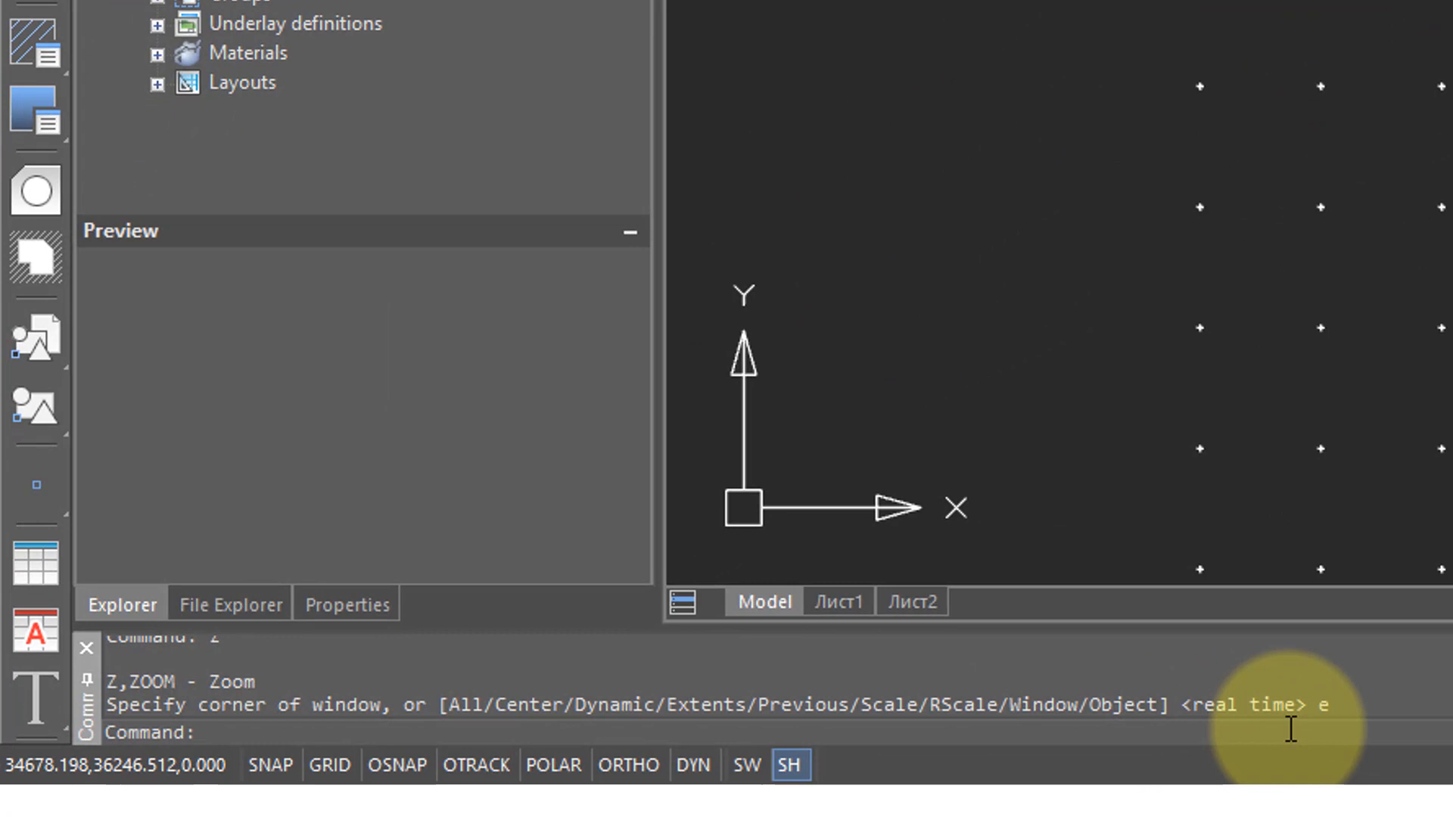
- Run ZOOM with the Object option to enlarge the building outlines and elevation labels
type("zoom")
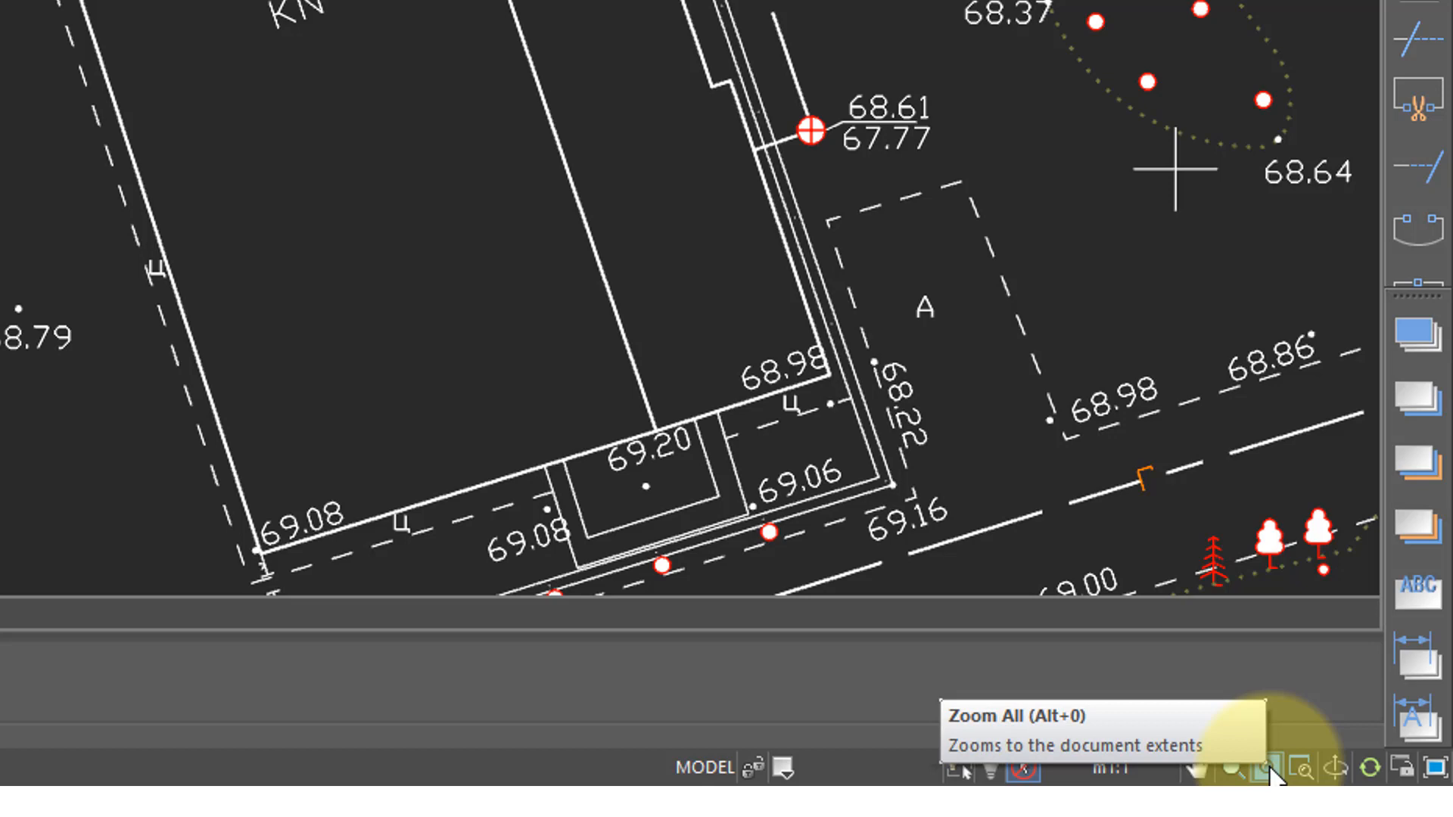
- Run Zoom All so the entire site plan is visible again
left_click(1265, 769)
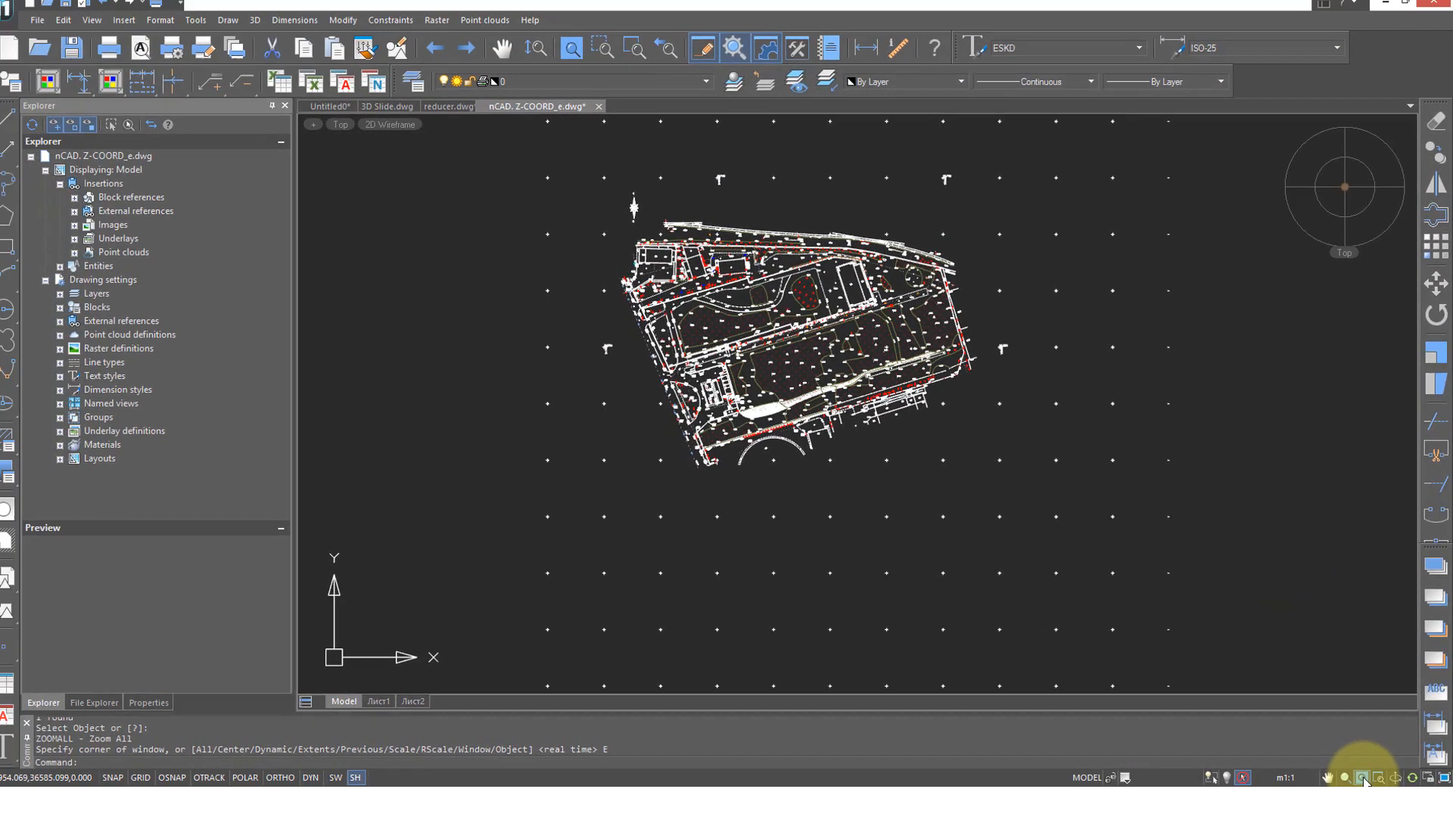